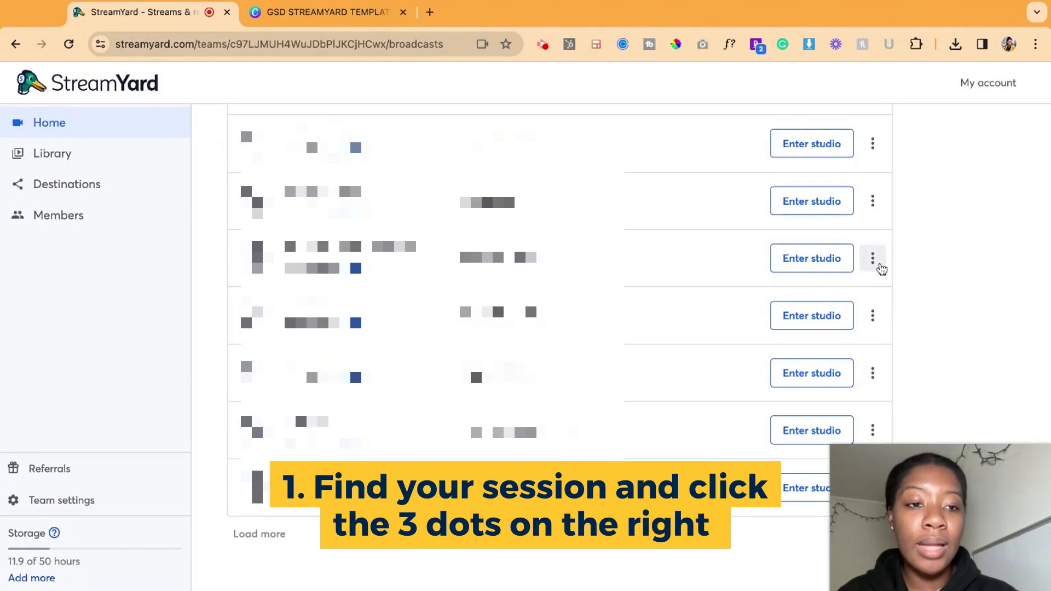
Step: Bring up the 'Invite guests to the studio' dialog for a session via its options menu
click(873, 258)
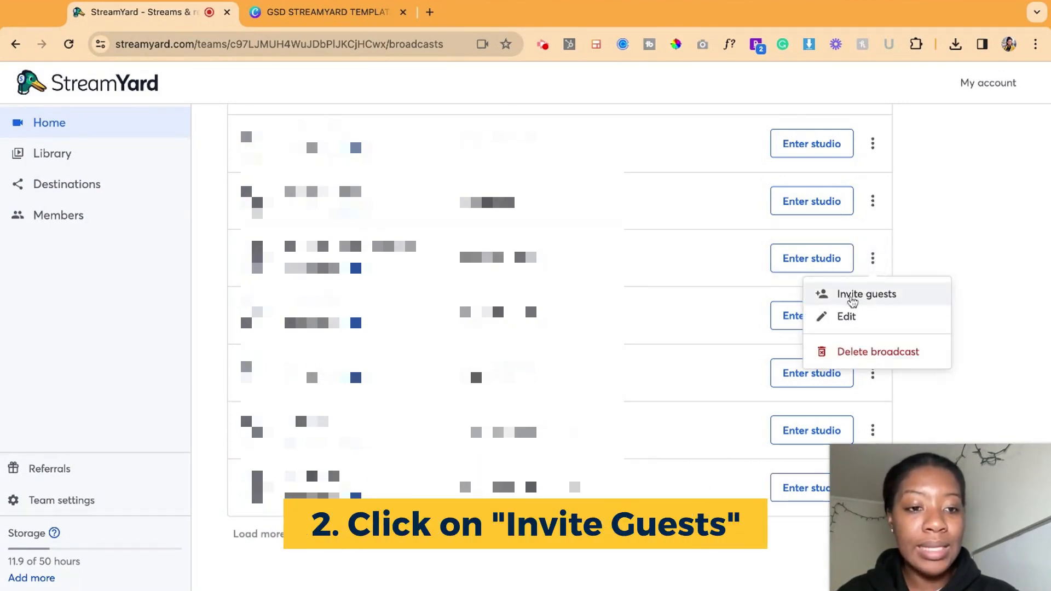
click(867, 293)
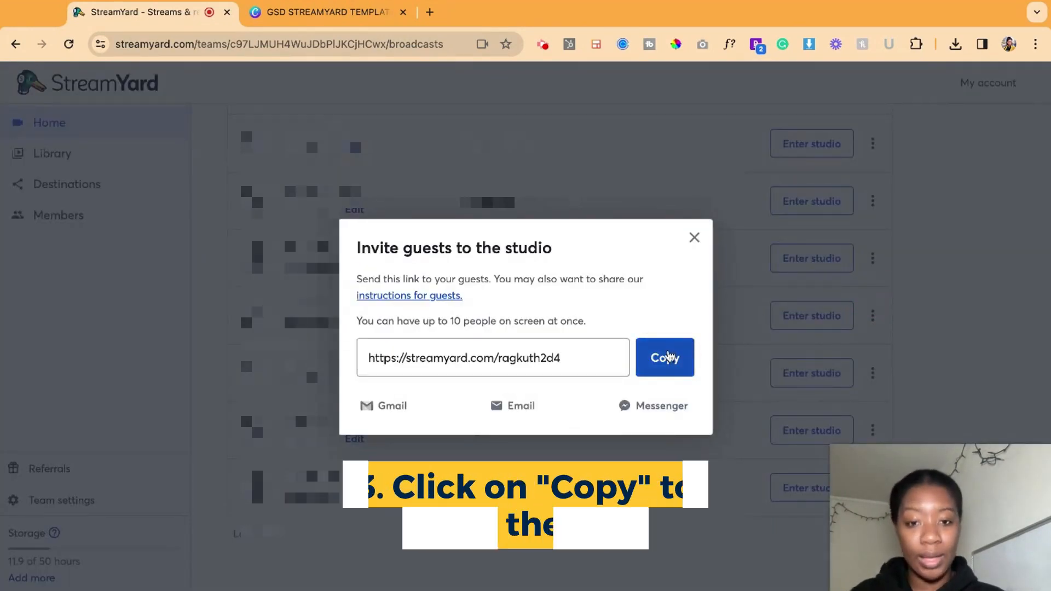
Step: Copy the studio guest link to the clipboard for sharing
click(663, 357)
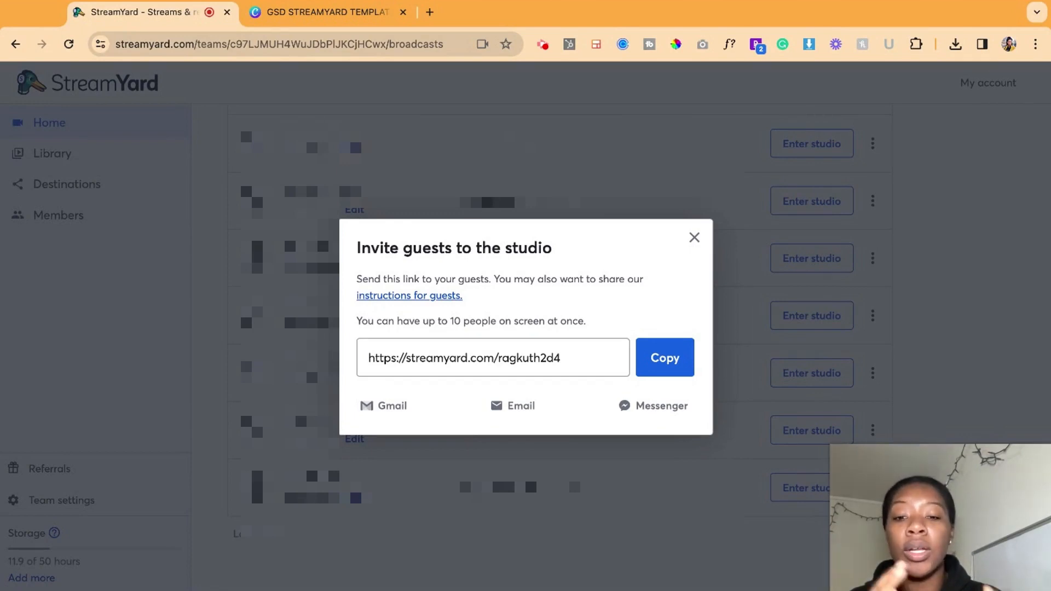
click(665, 357)
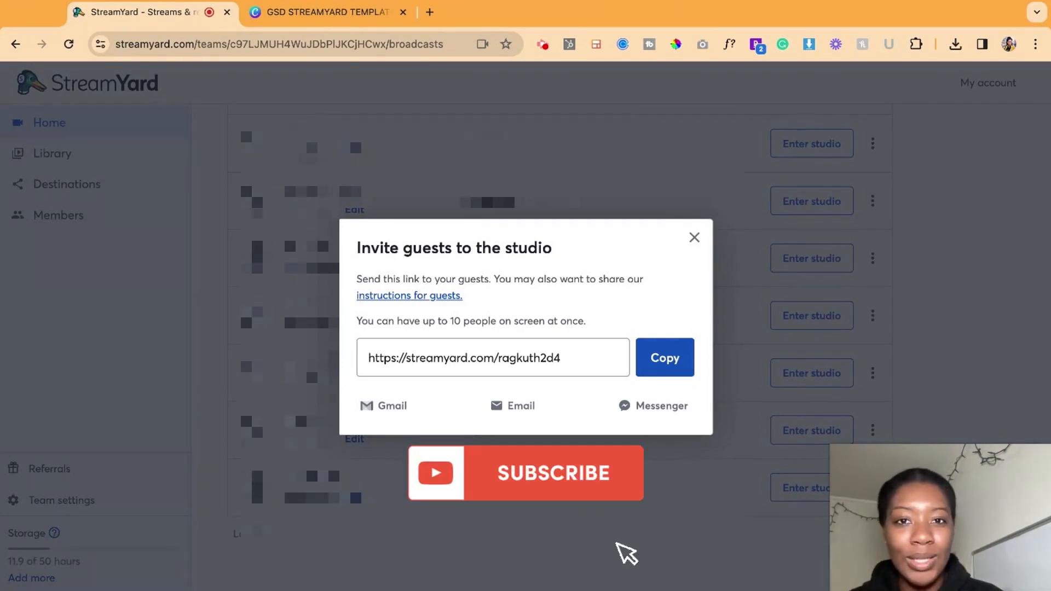
mouse_move(615, 539)
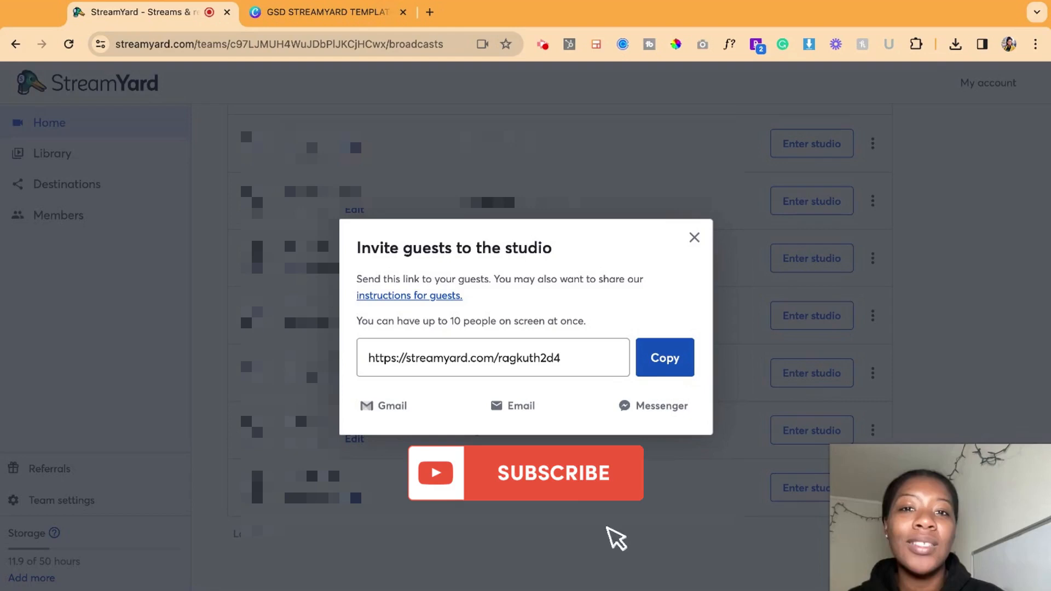
mouse_move(600, 515)
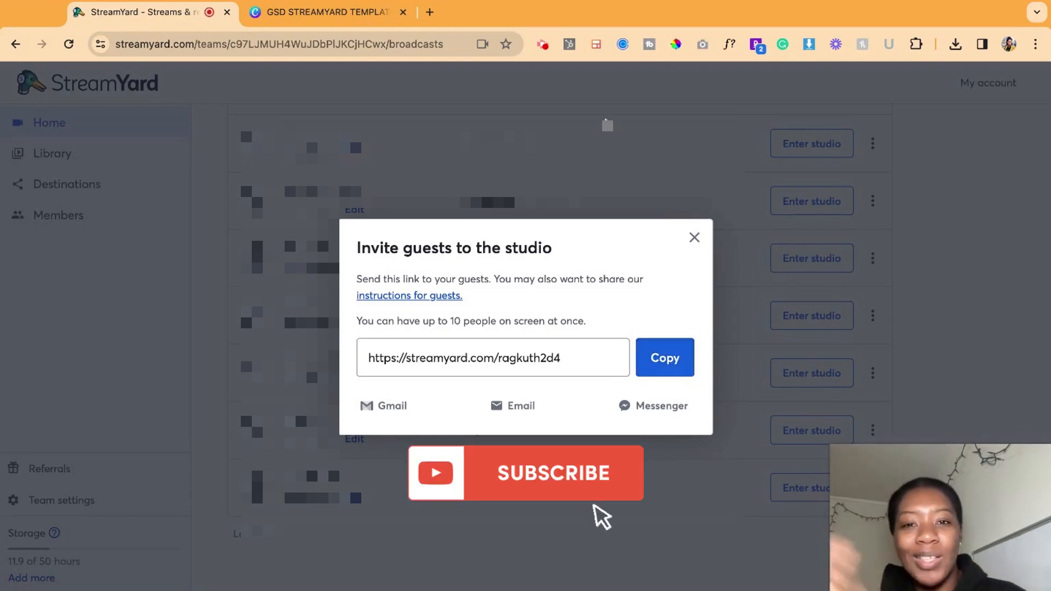